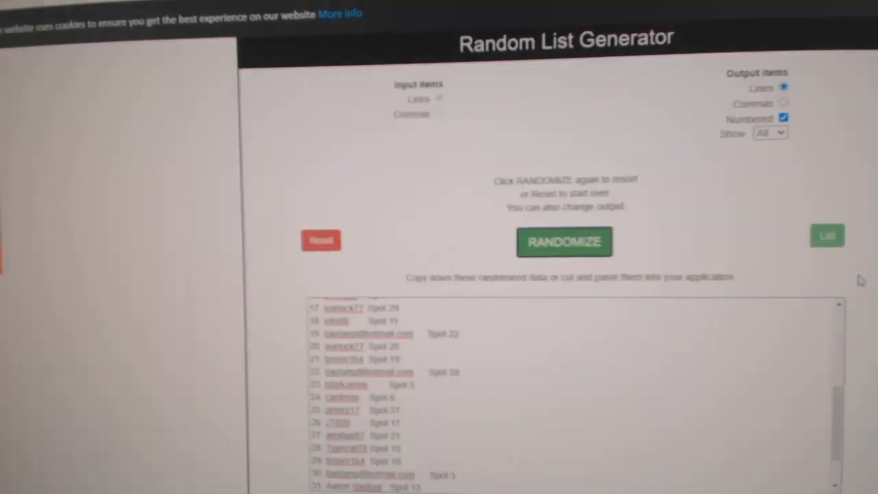
Step: Reshuffle the 31 usernames with spot numbers, then load the team names list for randomizing
left_click(564, 241)
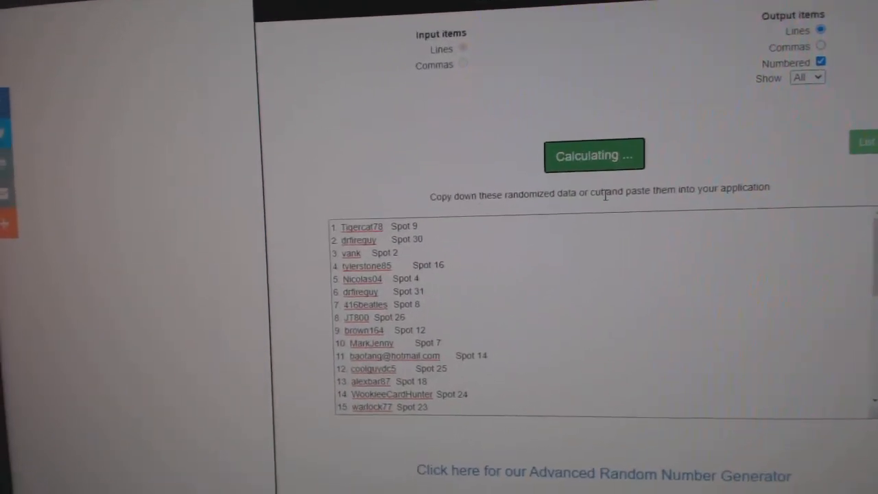
left_click(594, 154)
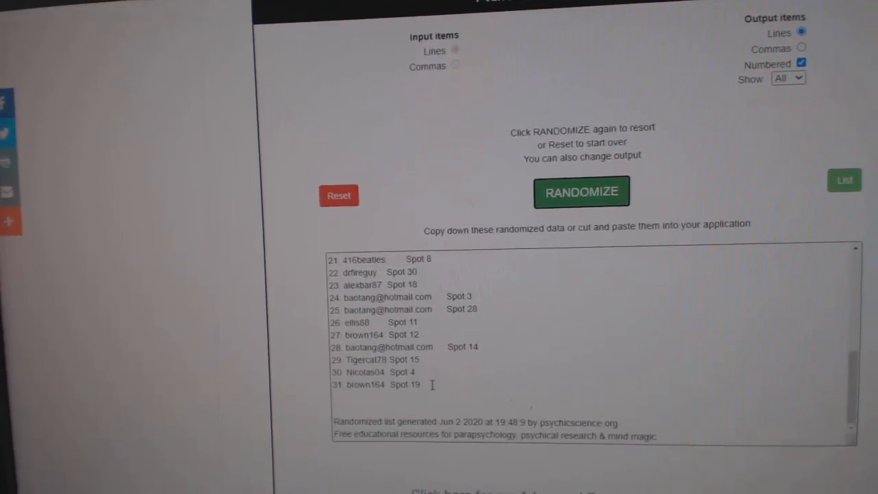
left_click(582, 190)
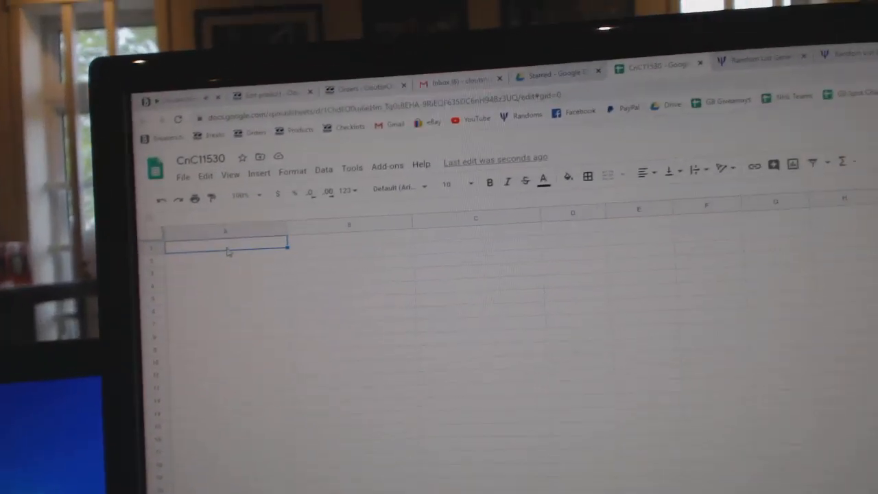
left_click(754, 58)
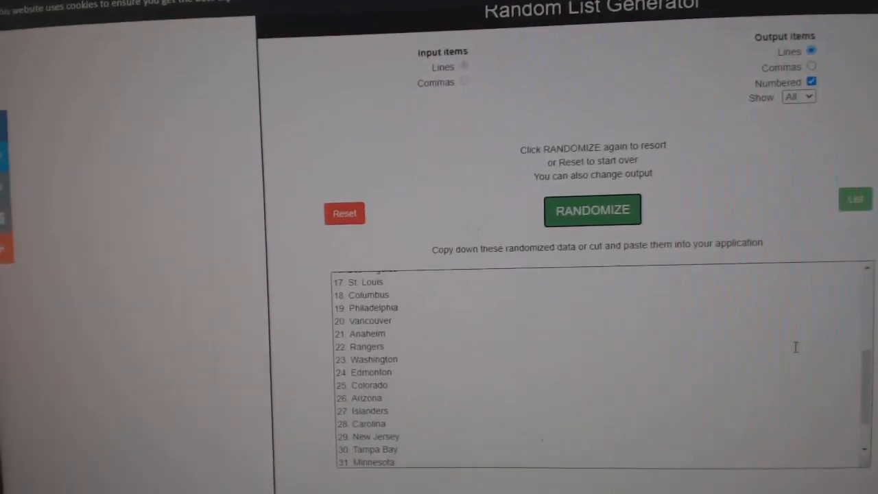
Step: Randomize the 31 team names into a new order beside the name/spot list
left_click(592, 210)
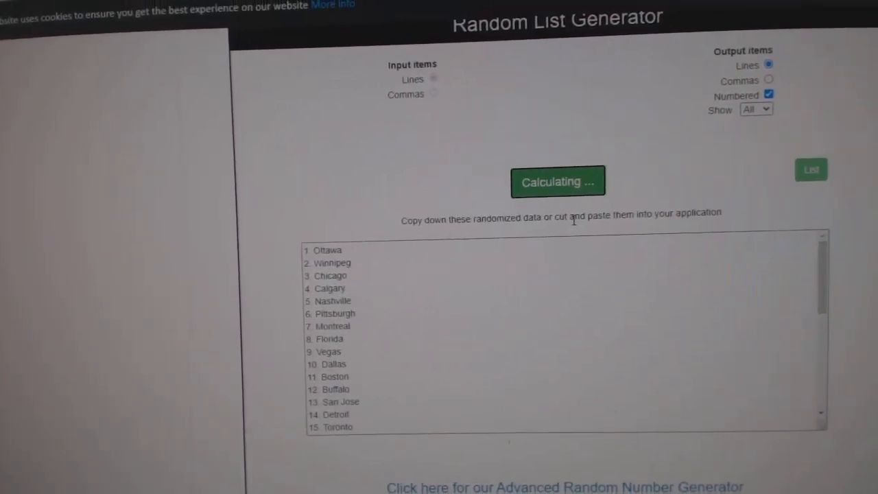
left_click(557, 181)
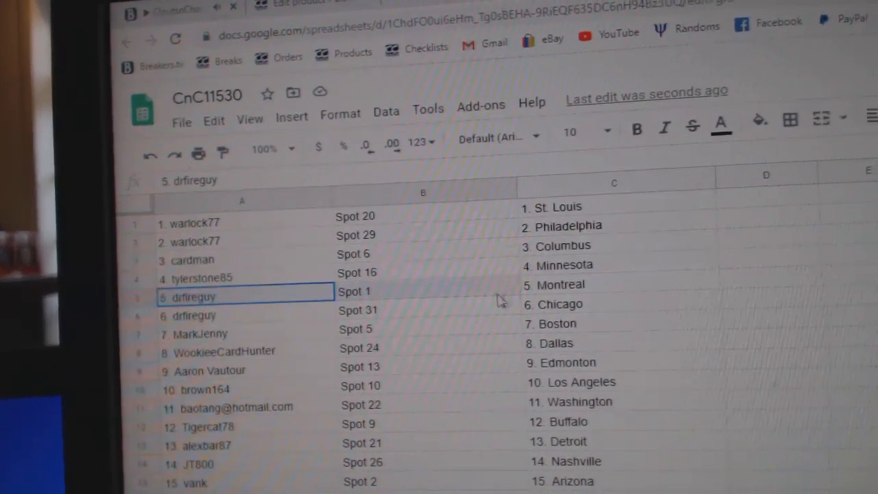
scroll("down", 3)
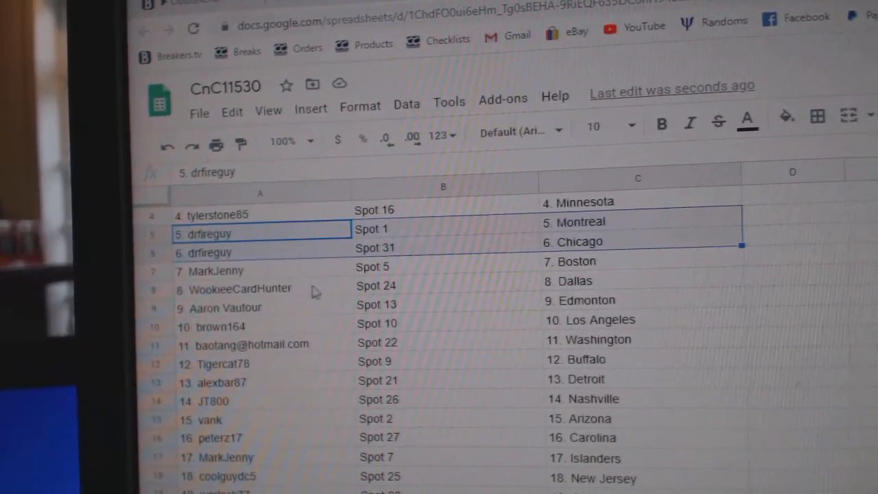
left_click(240, 287)
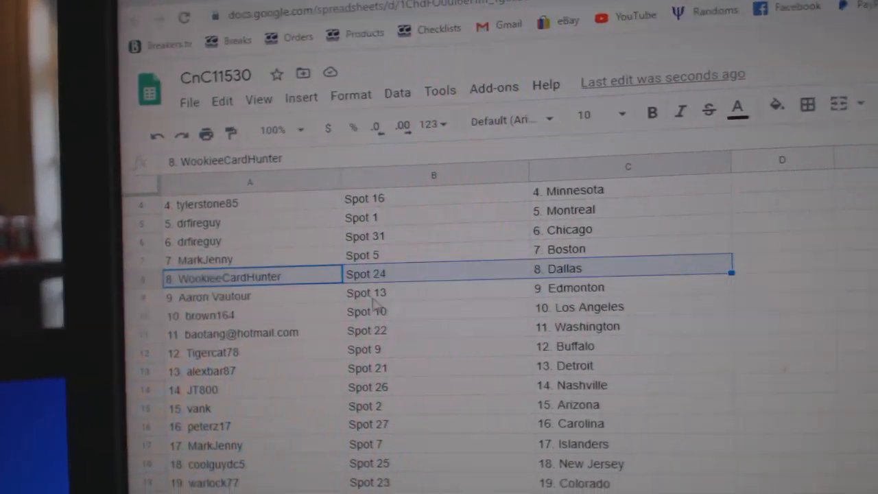
left_click(187, 310)
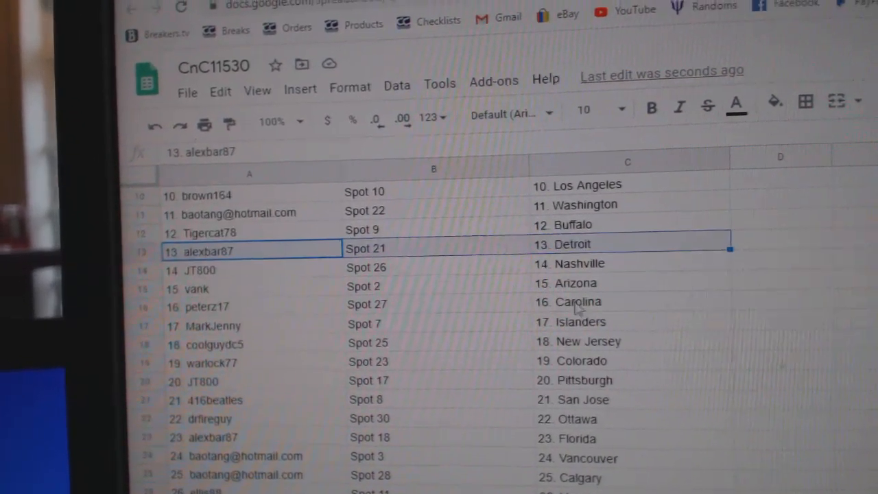
left_click(250, 269)
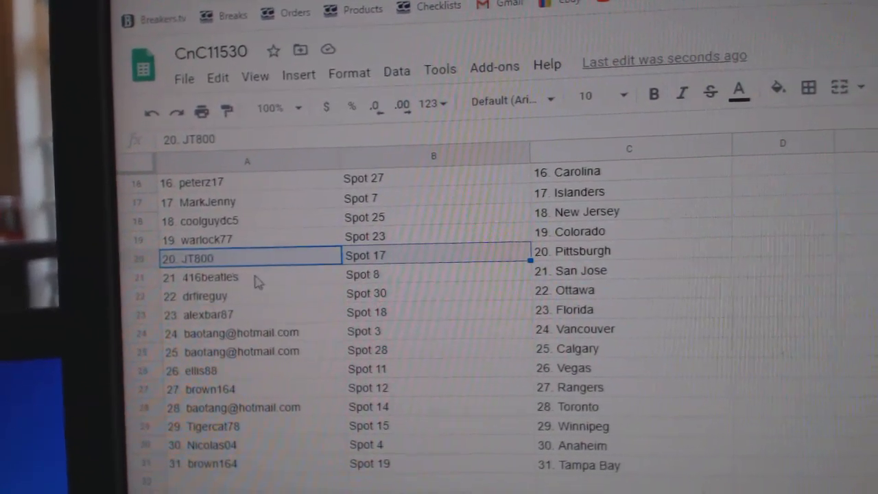
left_click(205, 291)
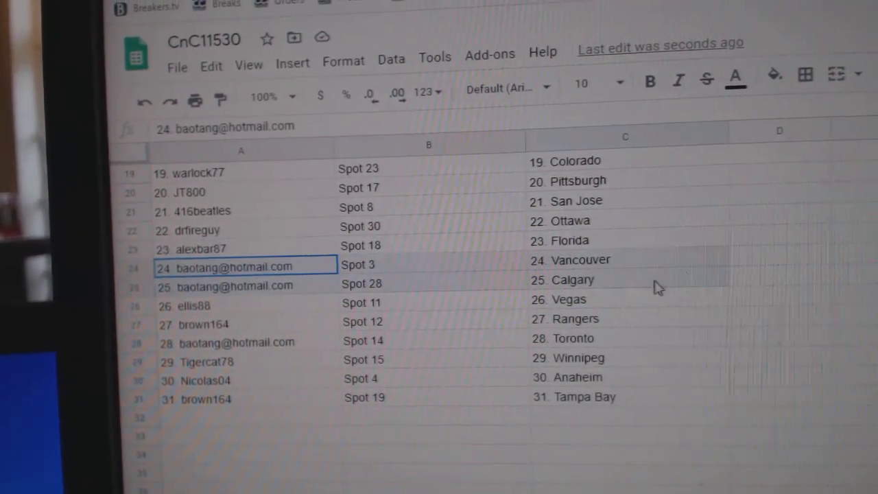
left_click(240, 305)
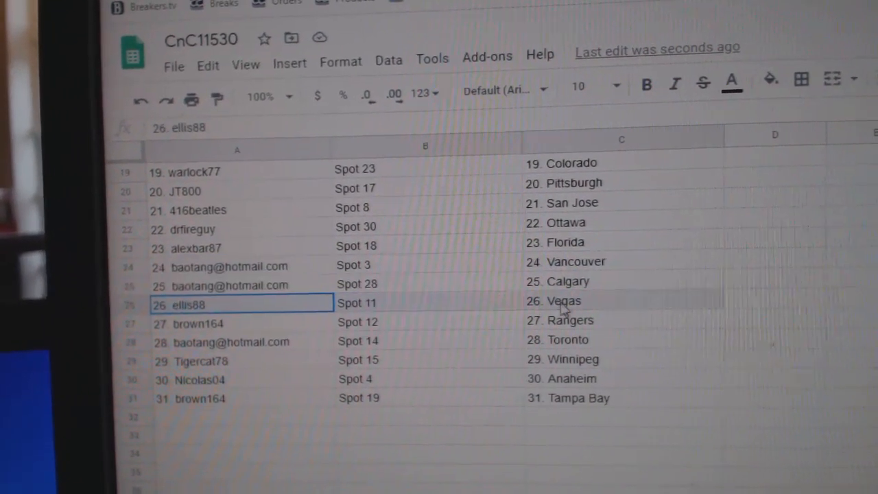